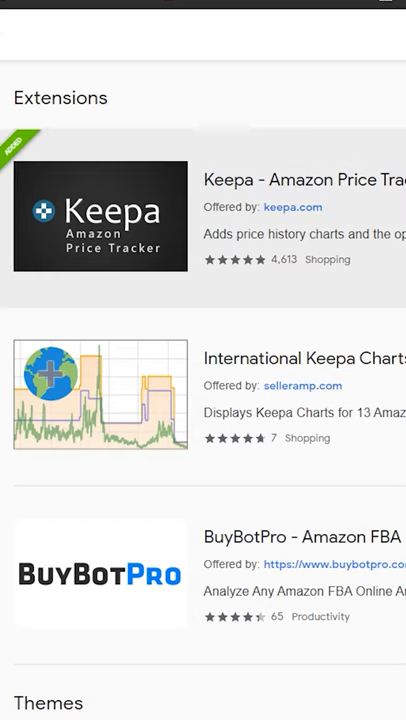
# Select the Keepa - Amazon Price Tracker listing marked Added in the extension results
pyautogui.click(100, 216)
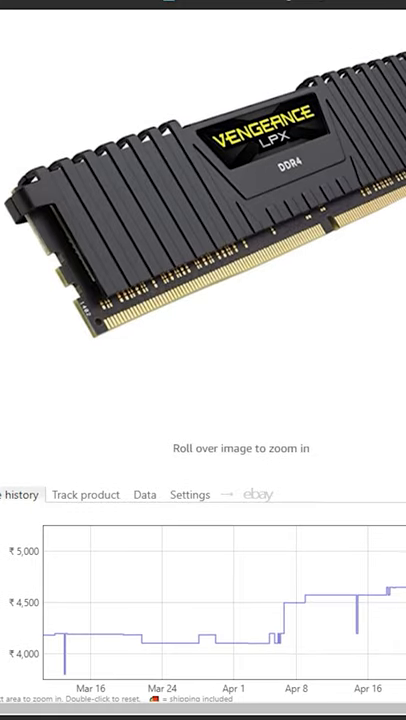
# Scroll the Vengeance LPX page down to the Keepa Price history chart showing ₹4,195.00 on Mar 12
pyautogui.scroll(-3)
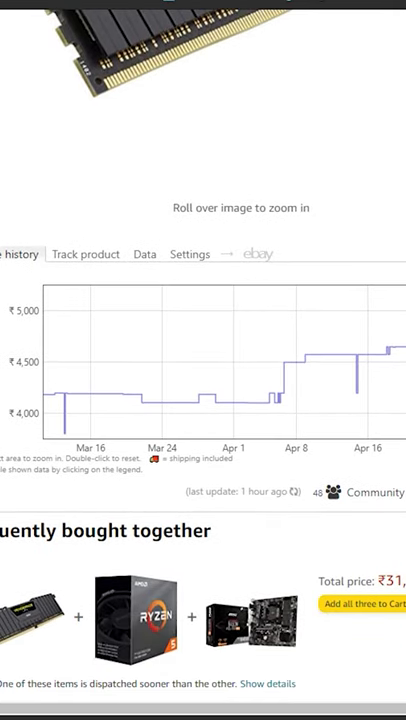
pyautogui.moveTo(138, 390)
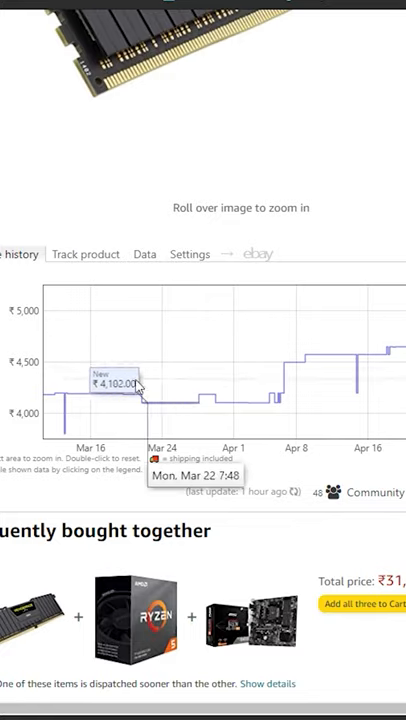
pyautogui.moveTo(67, 435)
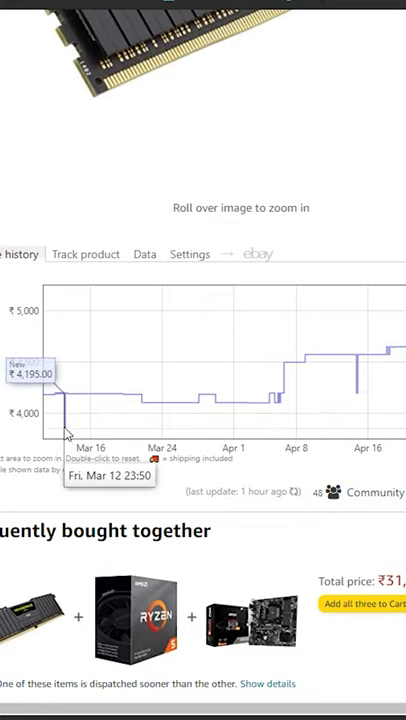